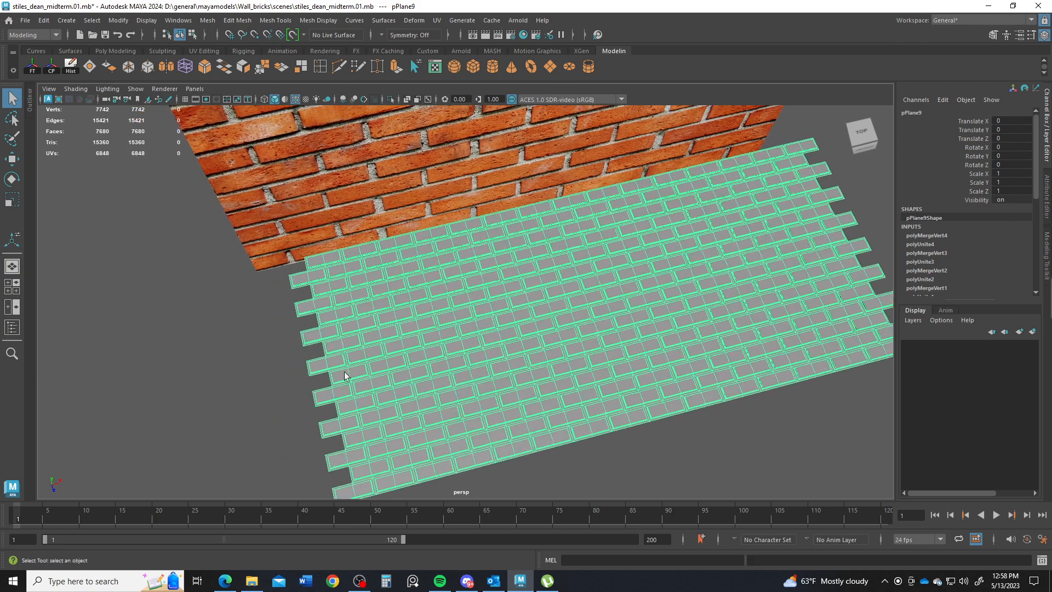
Activate the Insert Edge Loop tool to start adding control loops along the brick borders
left_click(354, 70)
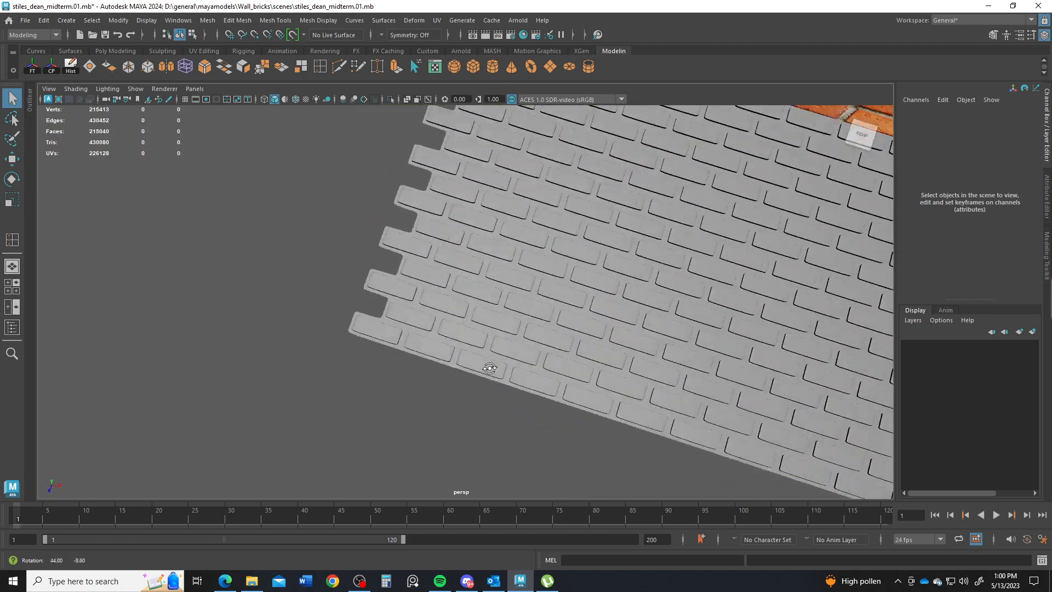
Select the brick wall plane after returning it to its unsmoothed, blocky display
left_click(423, 332)
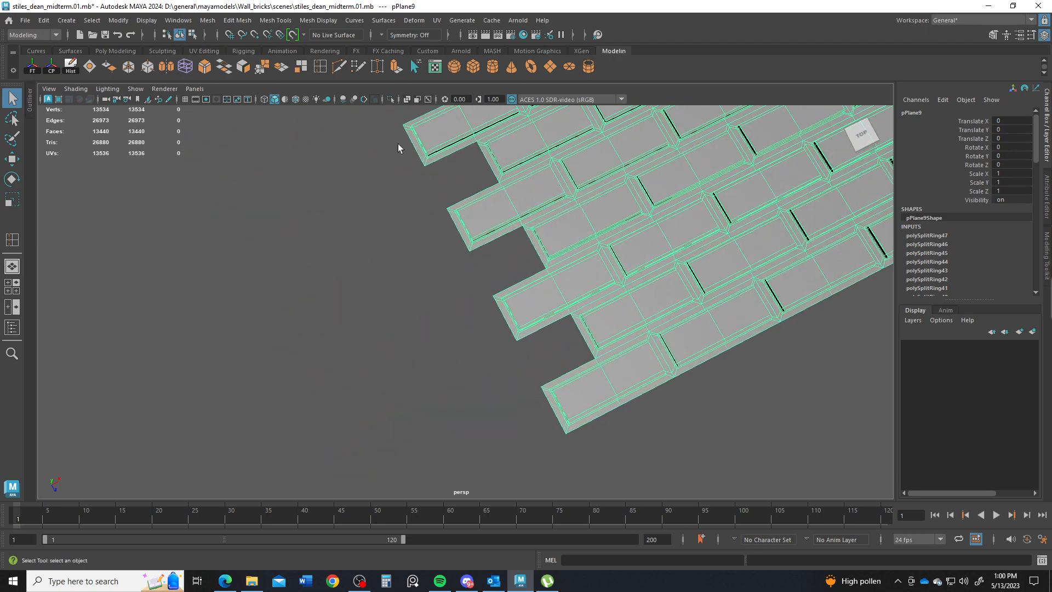
mouse_move(312, 119)
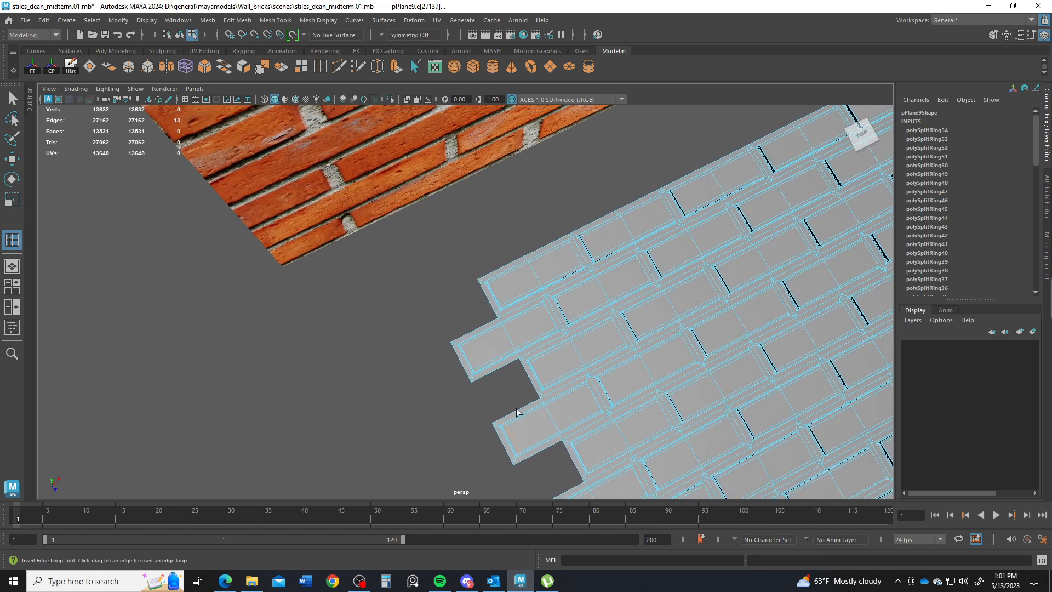
mouse_move(485, 373)
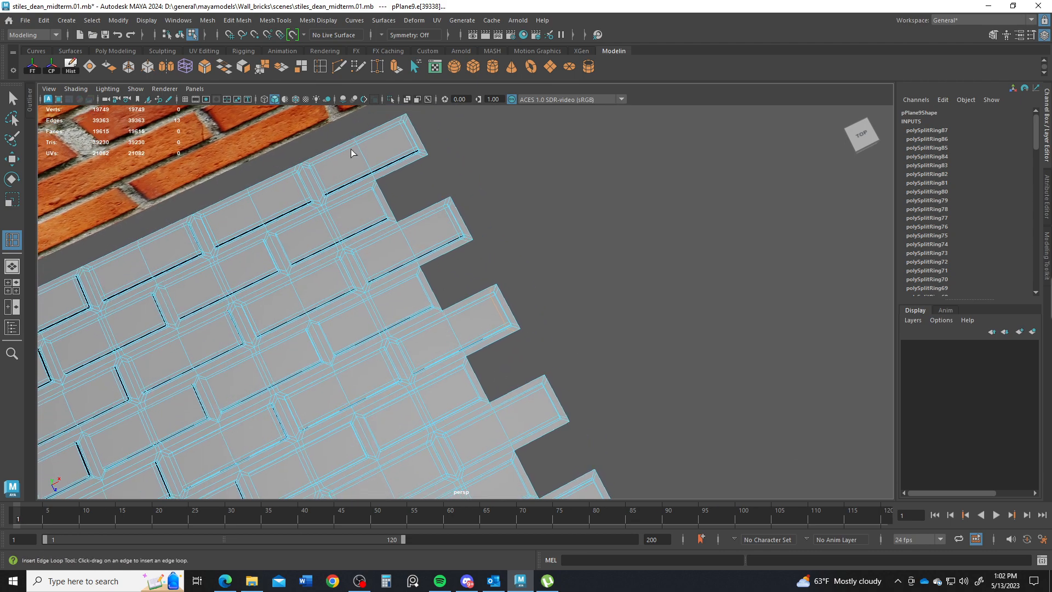
mouse_move(269, 295)
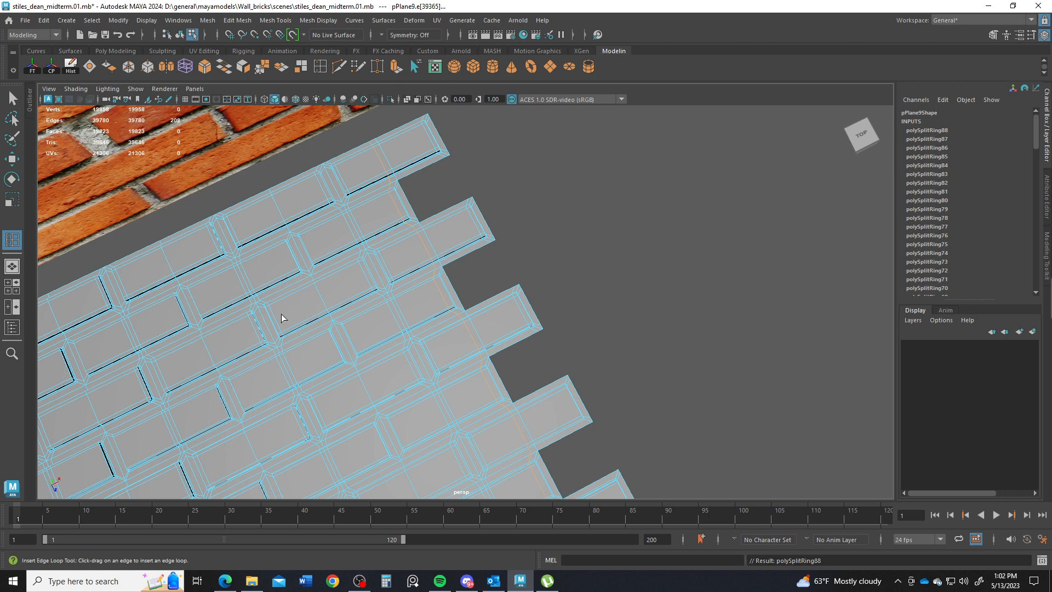
mouse_move(302, 356)
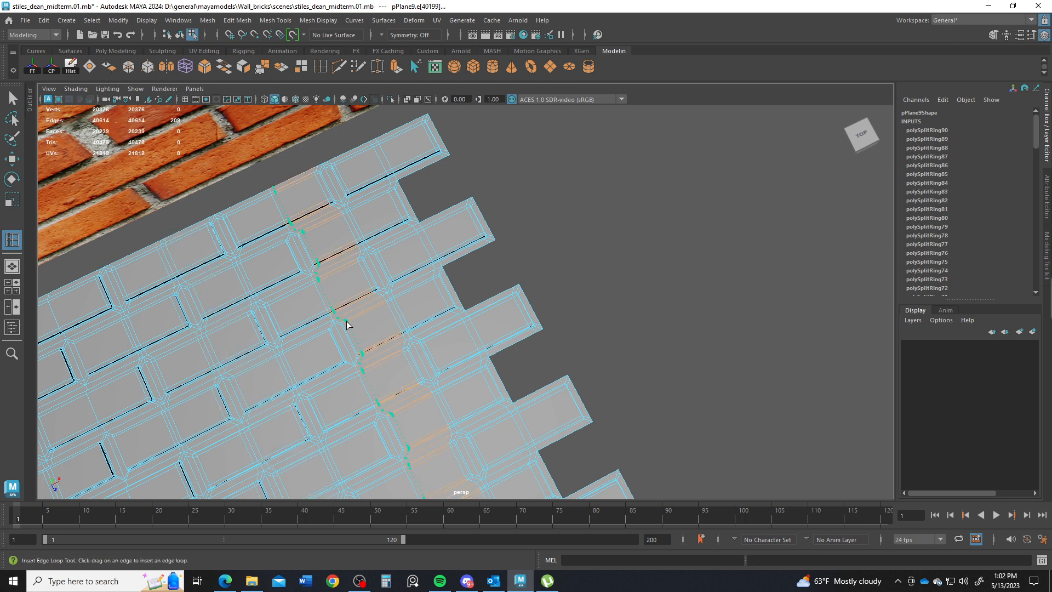
Insert a support edge loop across a row of bricks, tight to their borders
left_click(348, 322)
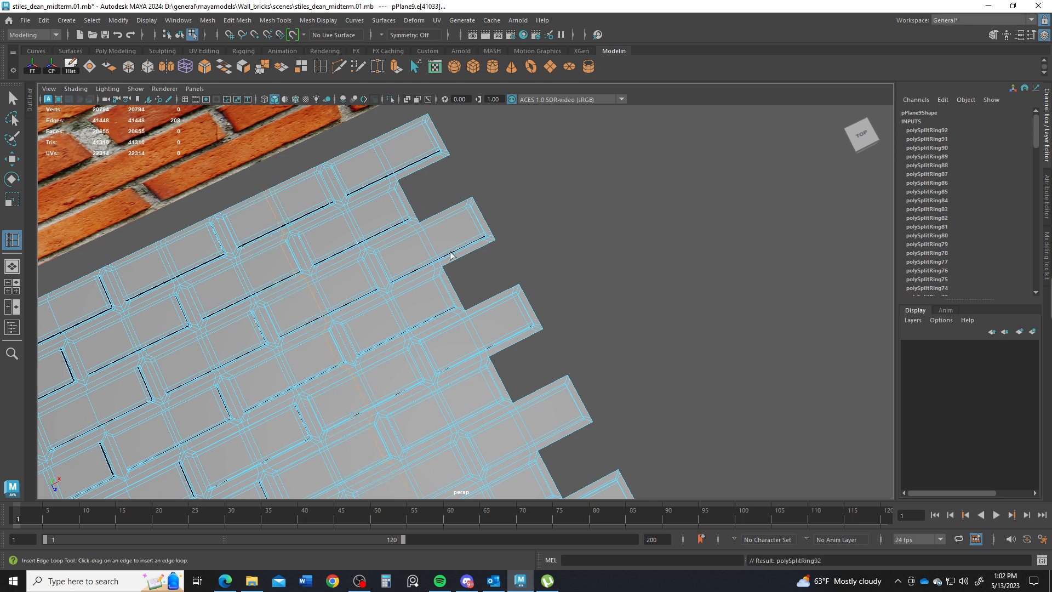
mouse_move(555, 396)
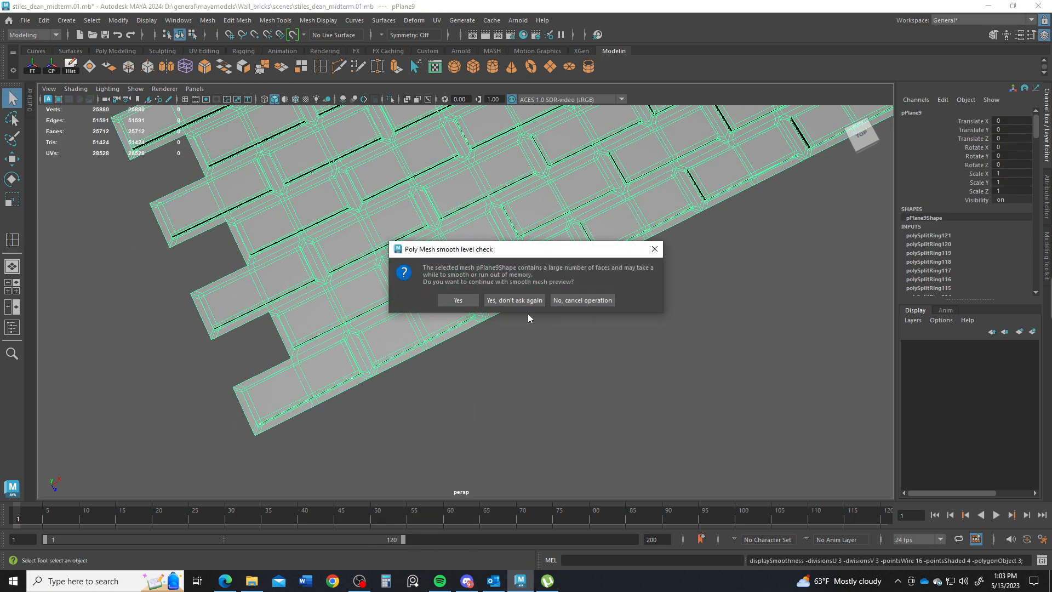
mouse_move(457, 300)
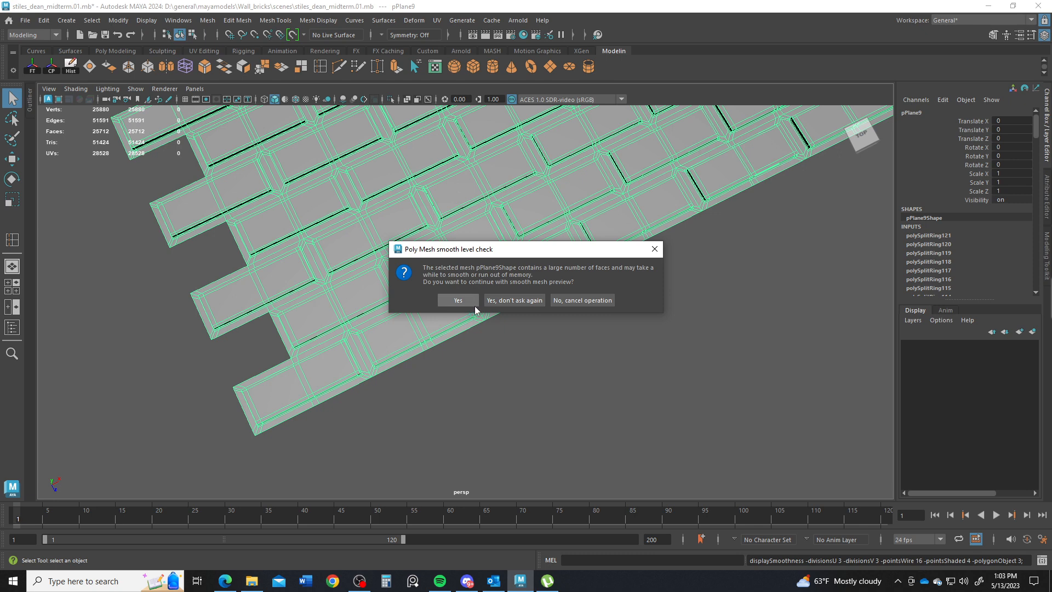
mouse_move(476, 310)
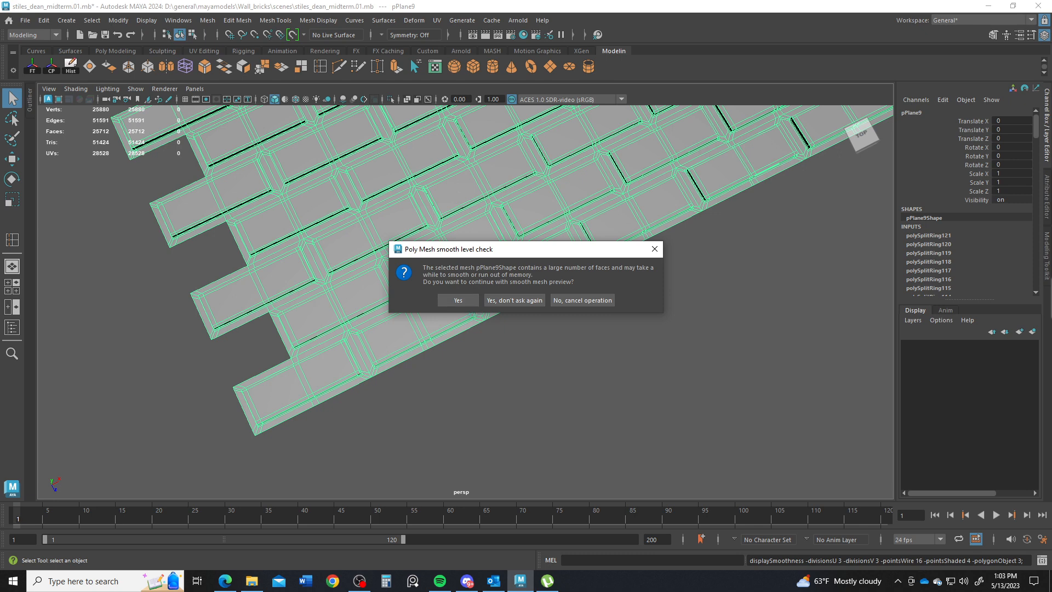
Confirm Yes in the Poly Mesh smooth level check to preview the heavy wall smoothed
left_click(457, 301)
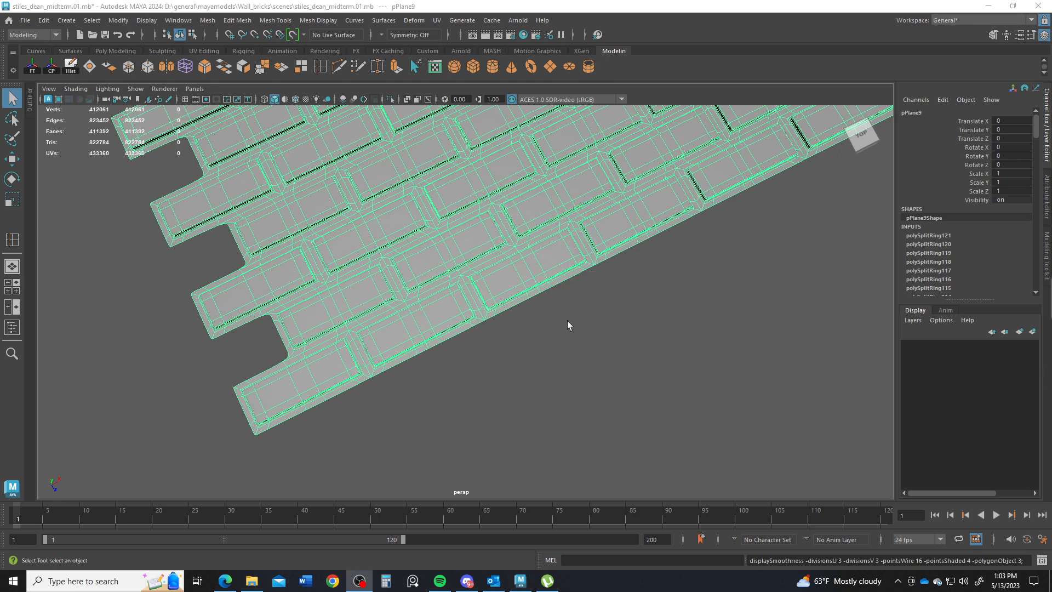